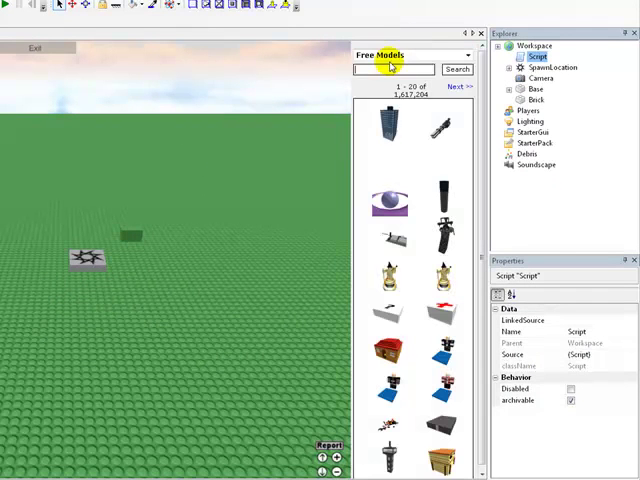
Search the free models for 'baseplate' and show the results.
text(baseplate)
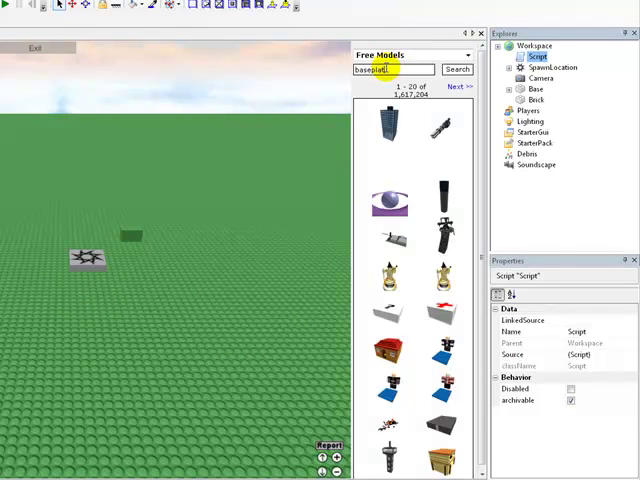
click(456, 68)
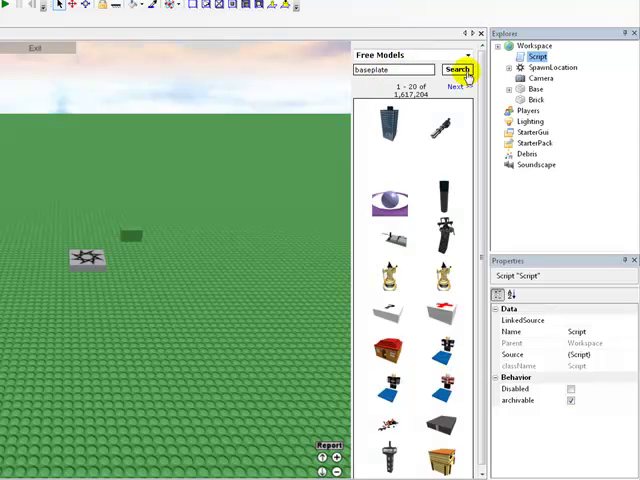
click(456, 68)
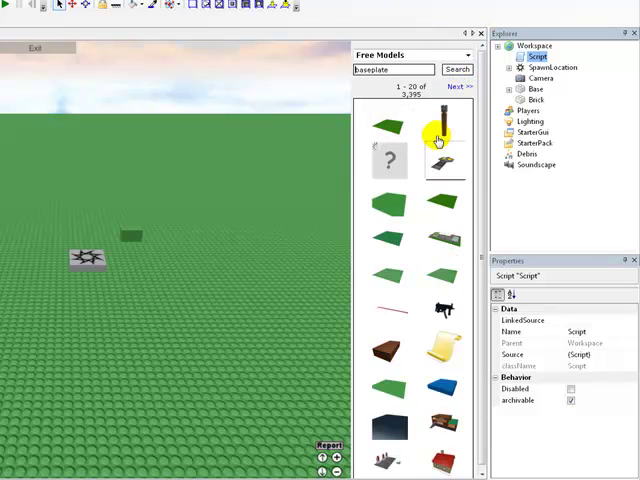
mouse_move(416, 268)
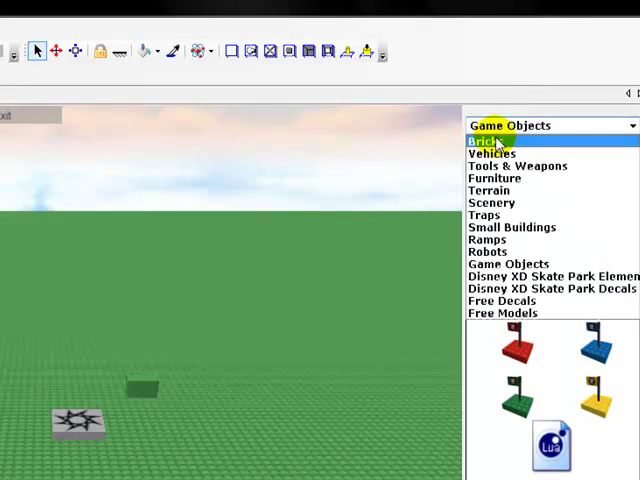
Choose the Bricks category in the Insert panel's model browser.
click(480, 140)
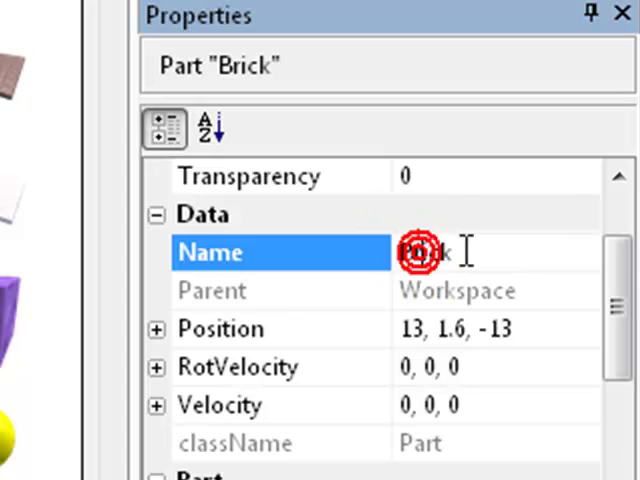
Edit the inserted part's Name property to read 'Brick'.
double_click(420, 252)
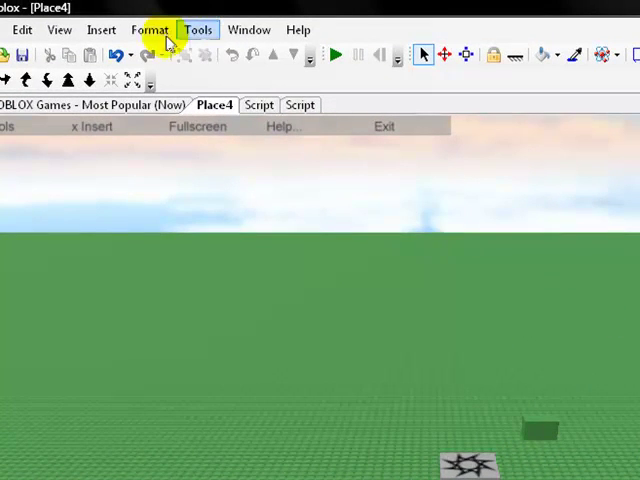
Show the Explorer so Workspace lists Script, SpawnLocation, Camera, Base and Brick.
click(196, 126)
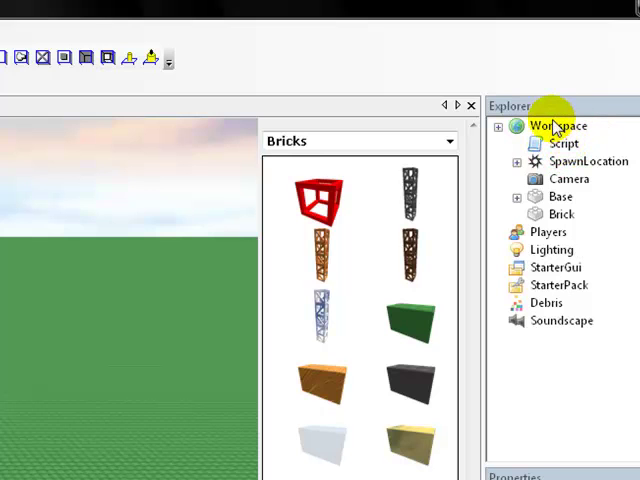
mouse_move(570, 148)
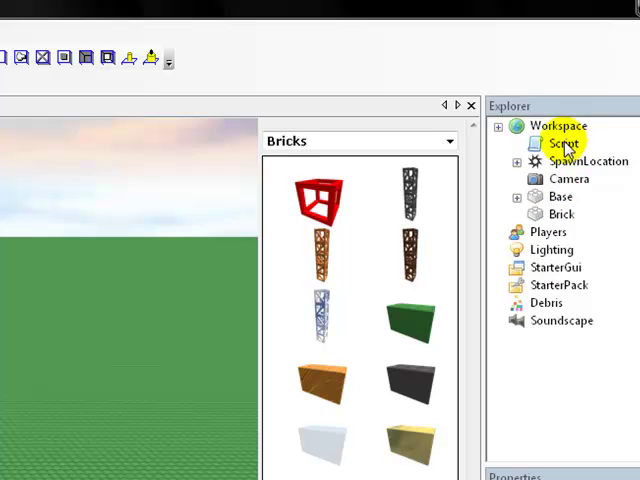
Review the Script's game.Workspace.Brick reference in onTouch, then return to the place view.
double_click(550, 144)
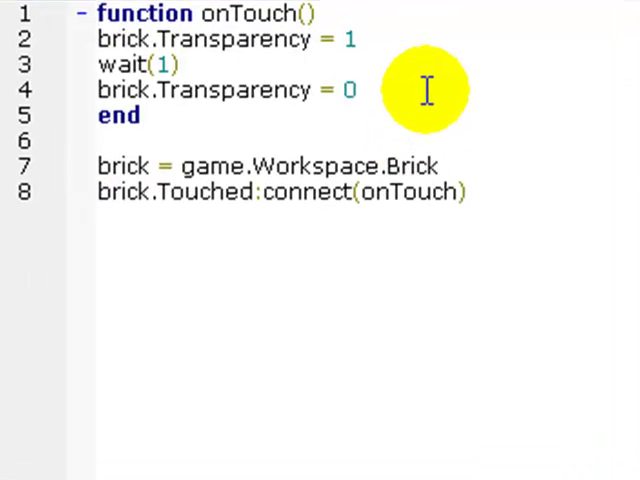
mouse_move(516, 140)
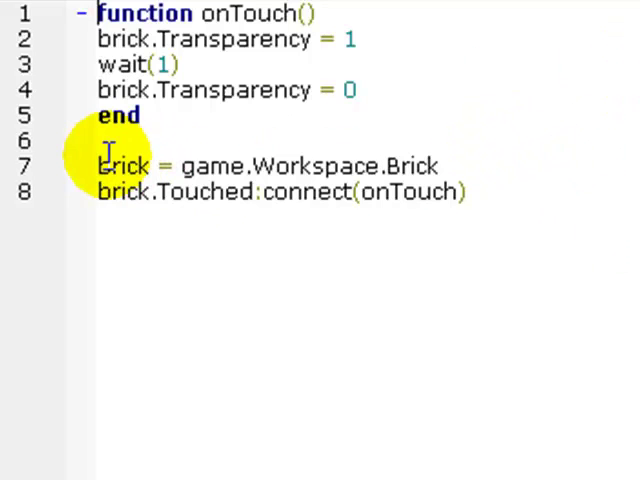
double_click(124, 164)
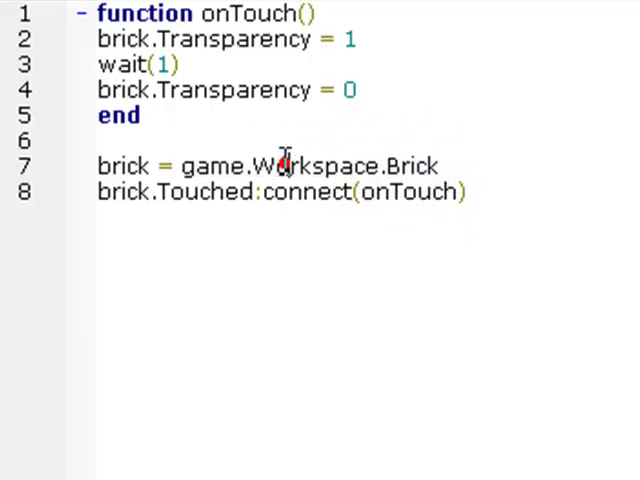
double_click(206, 166)
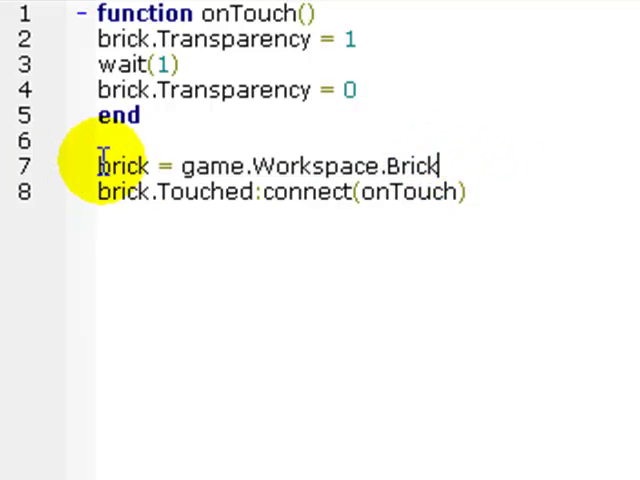
double_click(120, 164)
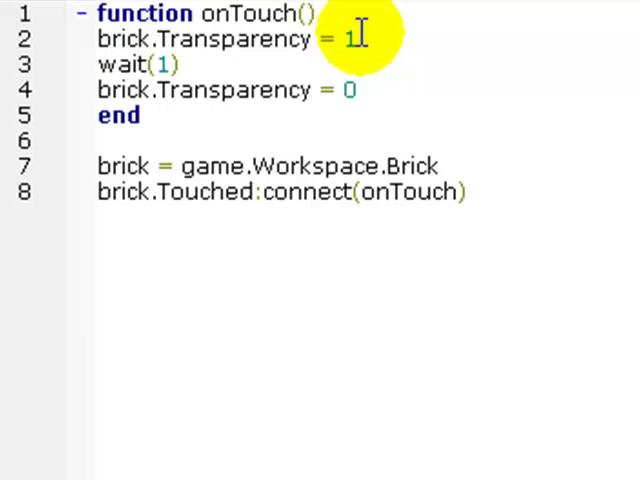
mouse_move(160, 64)
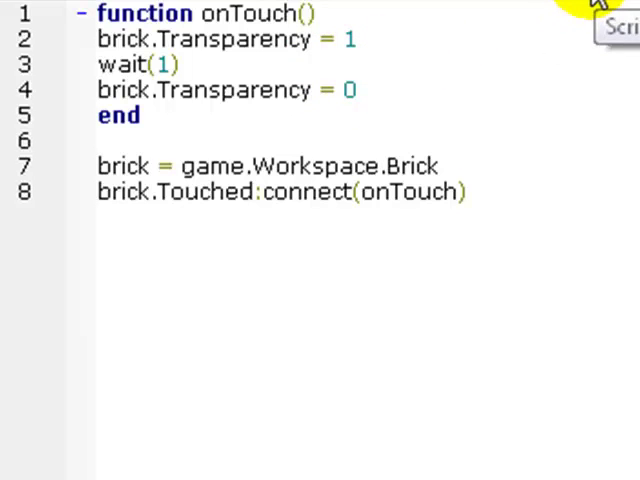
mouse_move(484, 22)
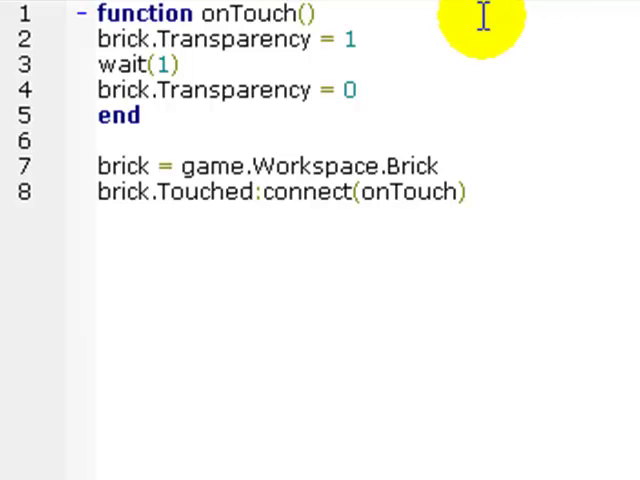
click(352, 36)
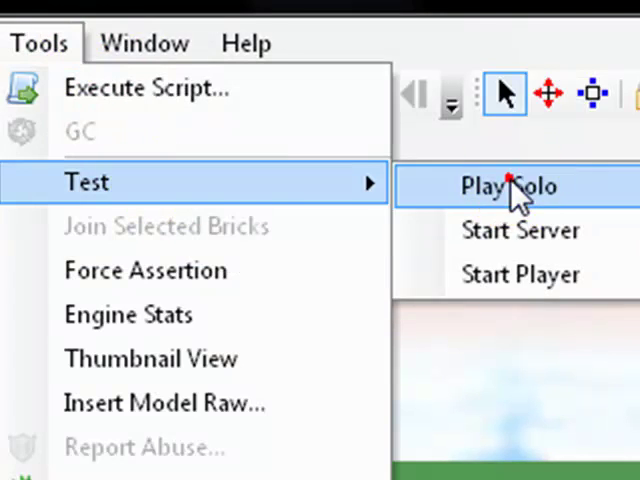
Play Solo the place, close the test answering No to saving, and bring up the second script.
click(508, 188)
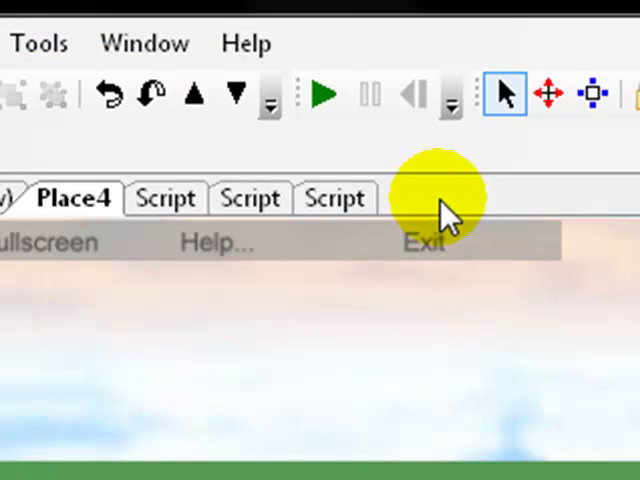
click(322, 92)
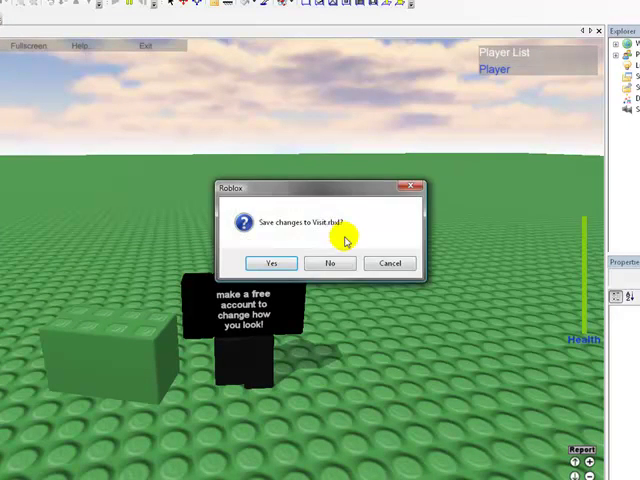
click(330, 264)
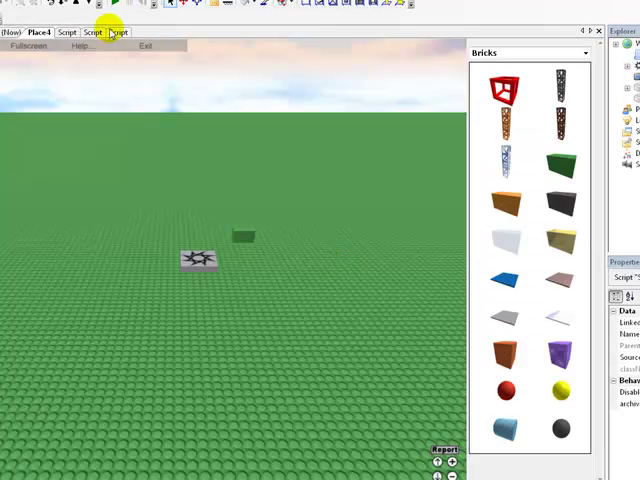
click(286, 80)
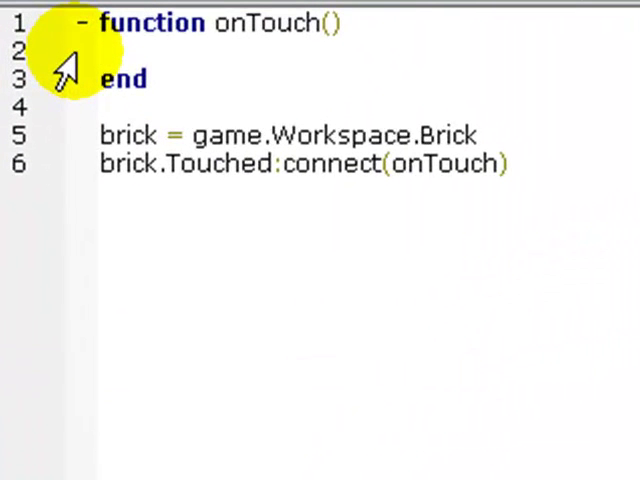
Write game.Workspace.Player.Humanoid.Health inside the onTouch function.
text(d)
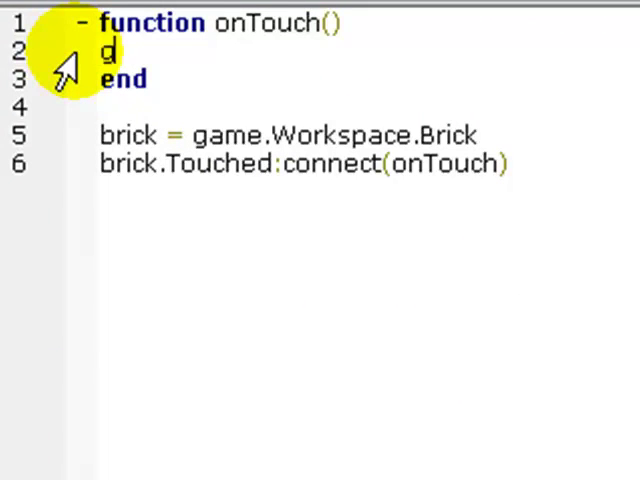
text(ame.Workspace.Pla)
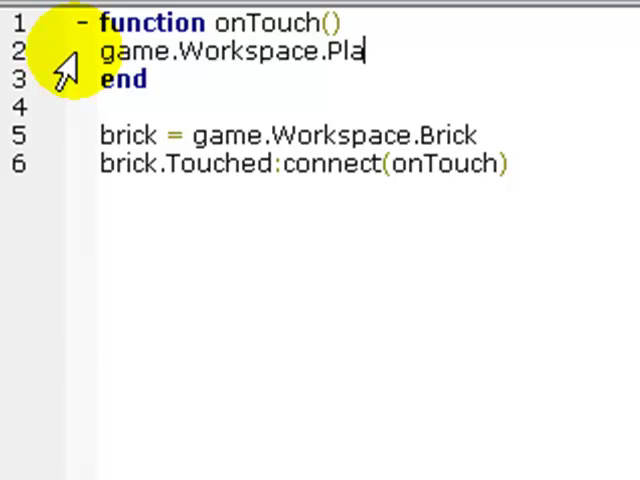
text(yer.Hu)
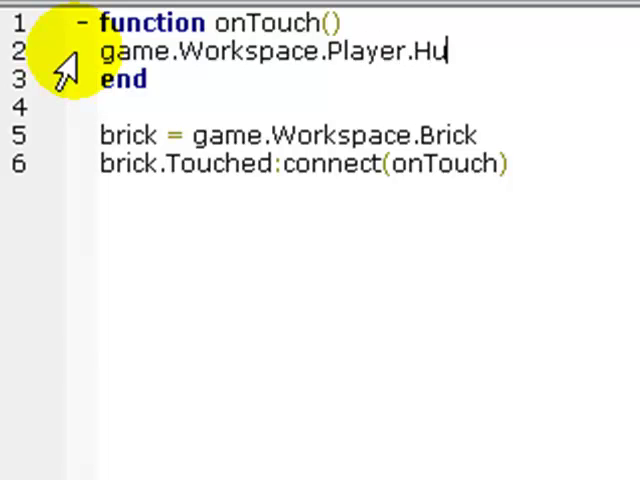
text(manoid.He)
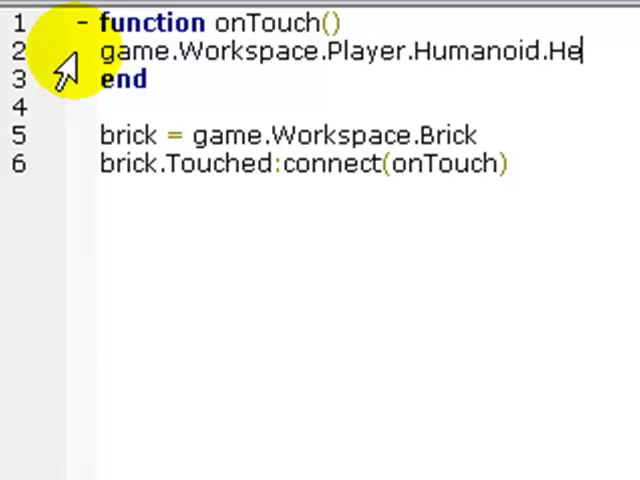
text(alth)
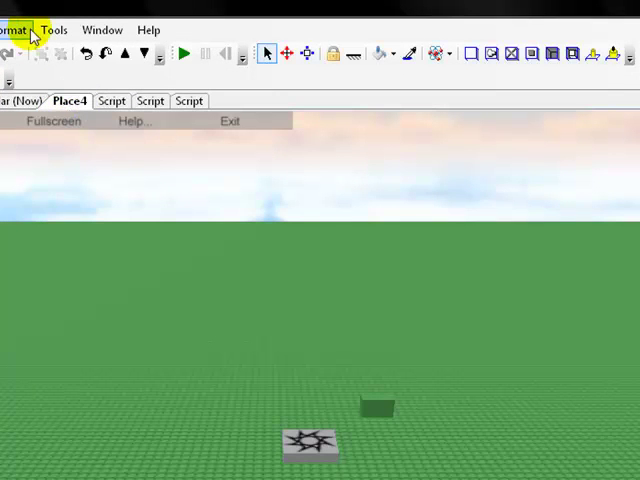
Launch Tools > Test > Play Solo so the character spawns beside the Brick.
click(52, 28)
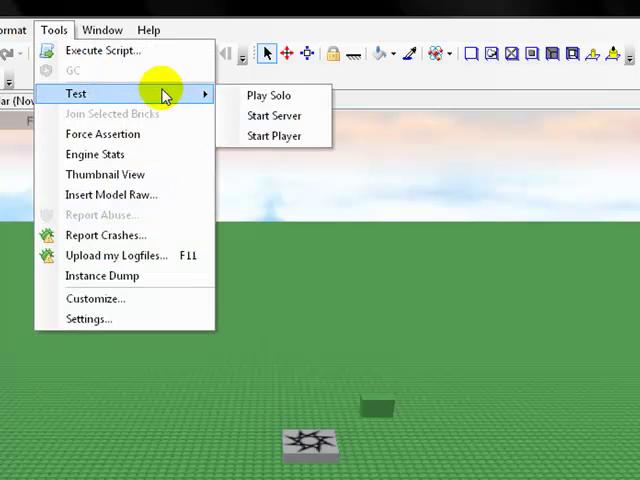
click(268, 96)
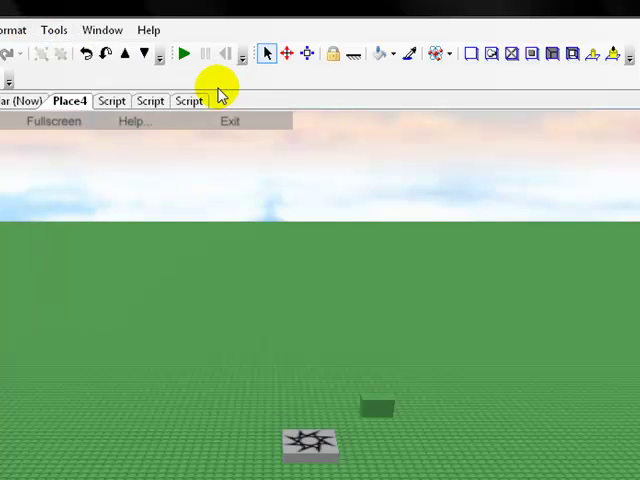
click(184, 52)
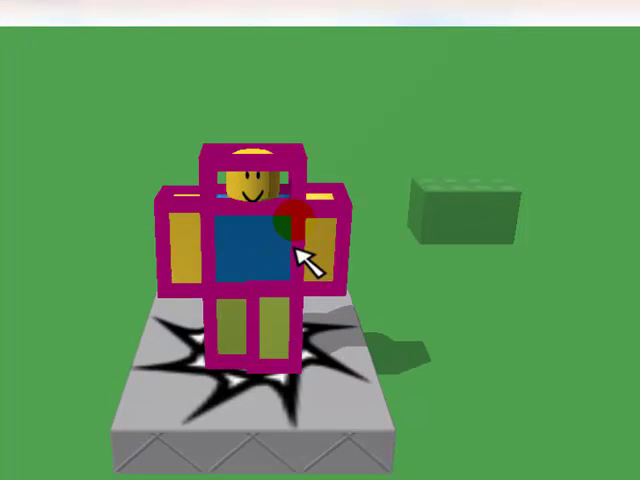